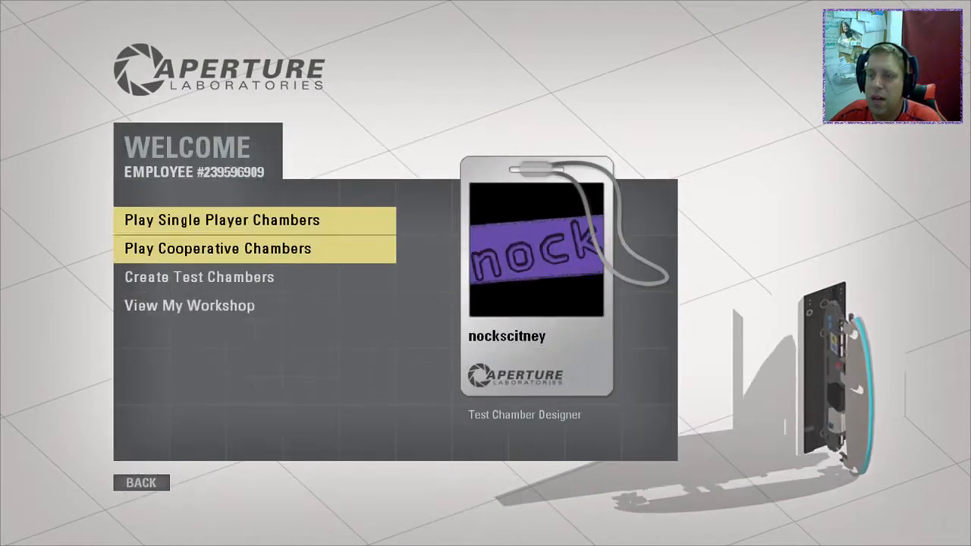
Choose Play Single Player Chambers from the Aperture welcome menu
{"action": "left_click", "coordinate": [221, 220]}
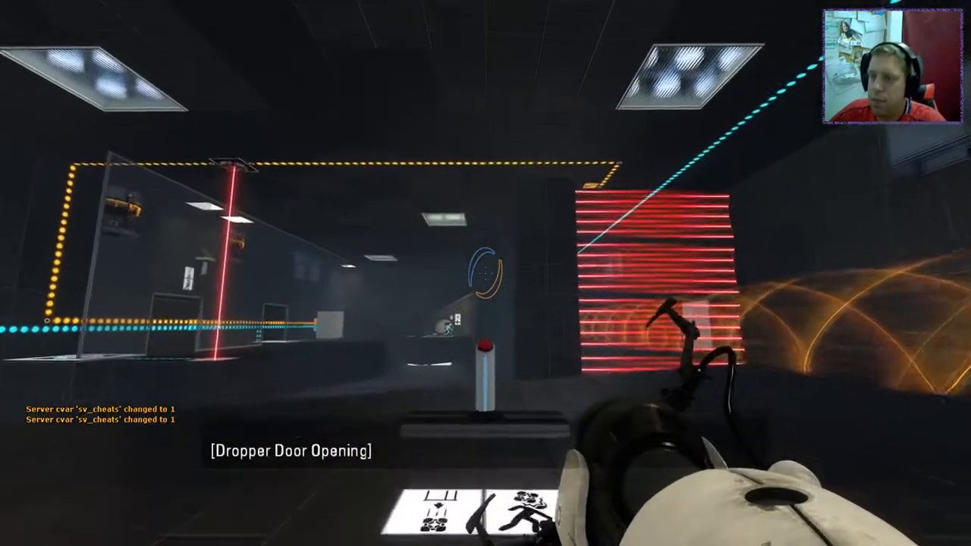
{"action": "mouse_move", "coordinate": [485, 273]}
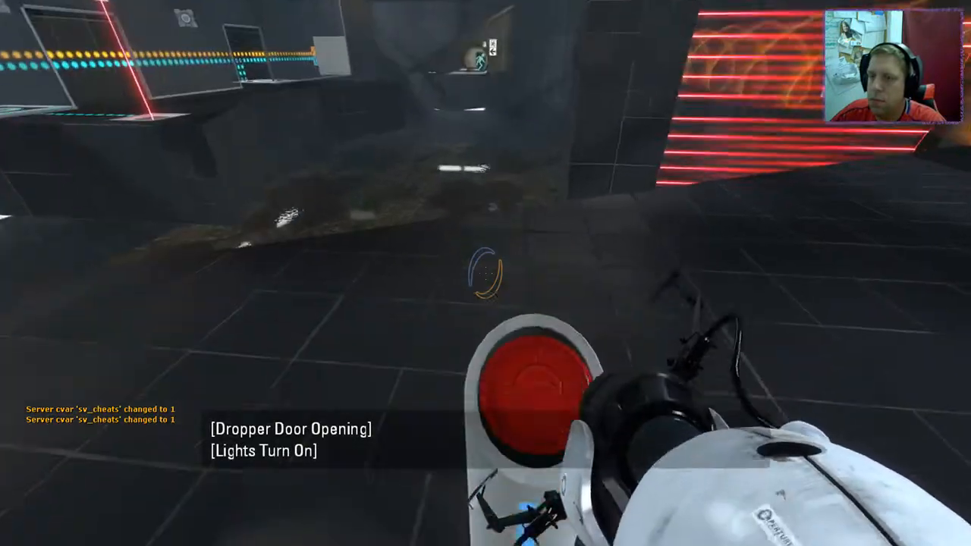
{"action": "mouse_move", "coordinate": [486, 274]}
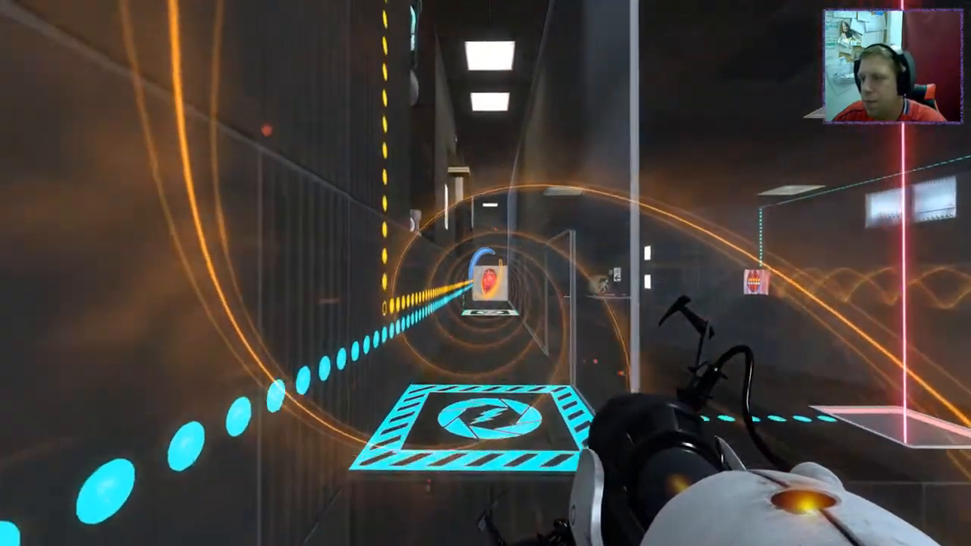
{"action": "mouse_move", "coordinate": [486, 273]}
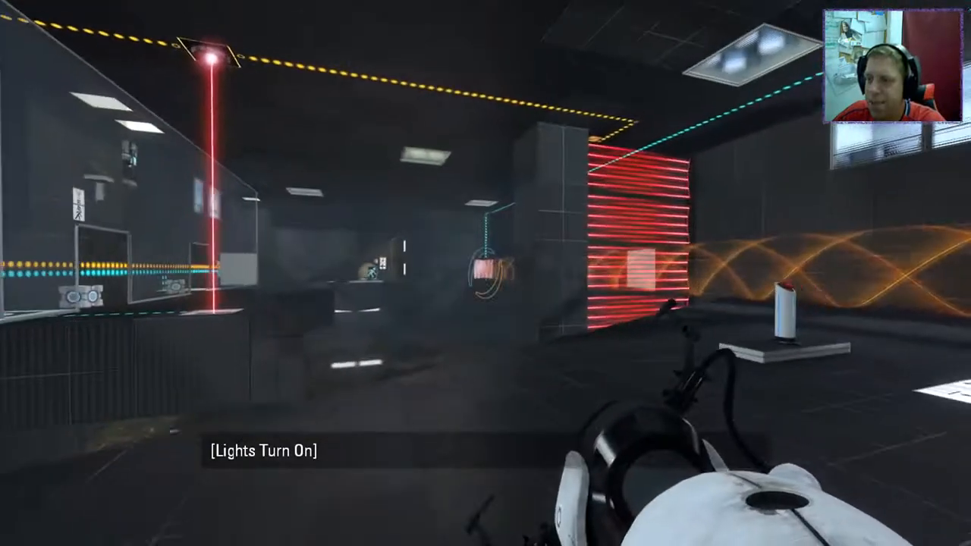
{"action": "mouse_move", "coordinate": [485, 273]}
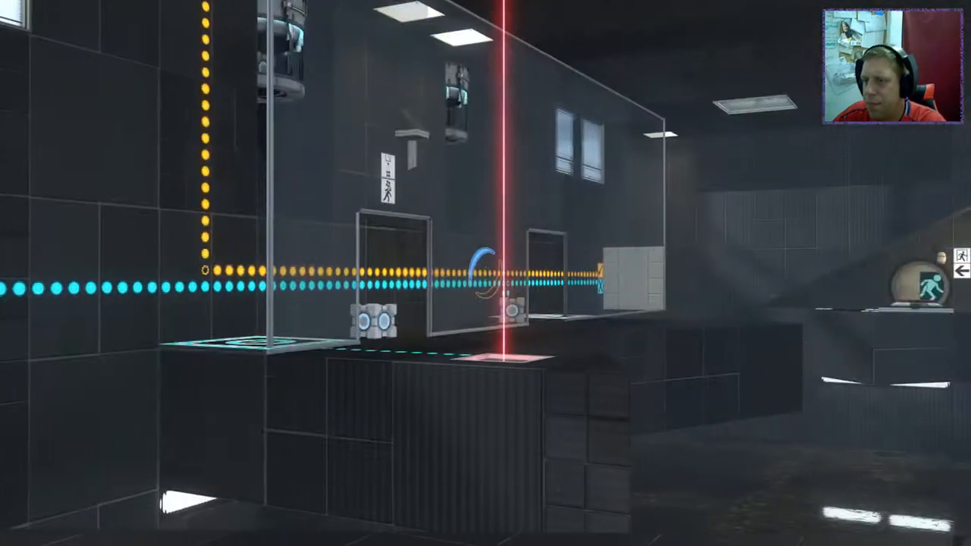
{"action": "mouse_move", "coordinate": [485, 273]}
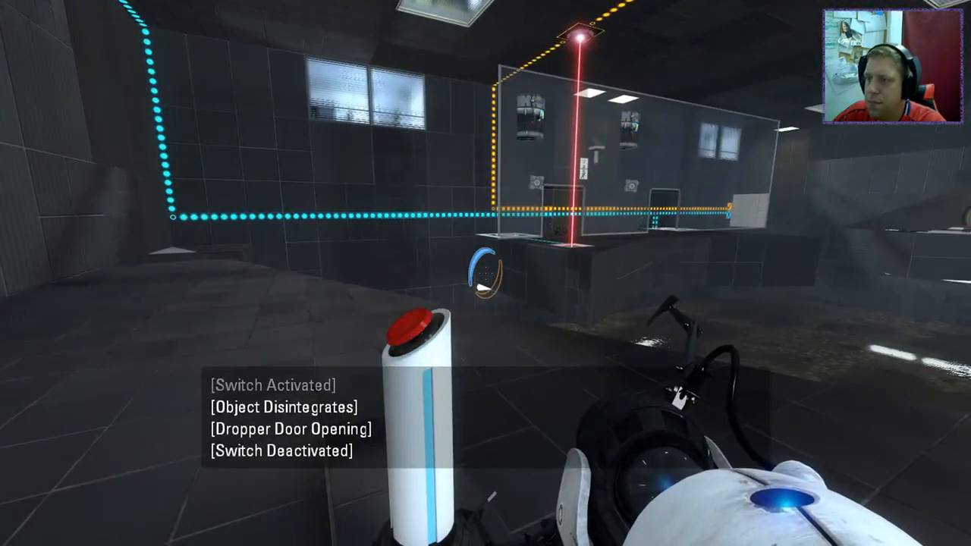
{"action": "mouse_move", "coordinate": [486, 273]}
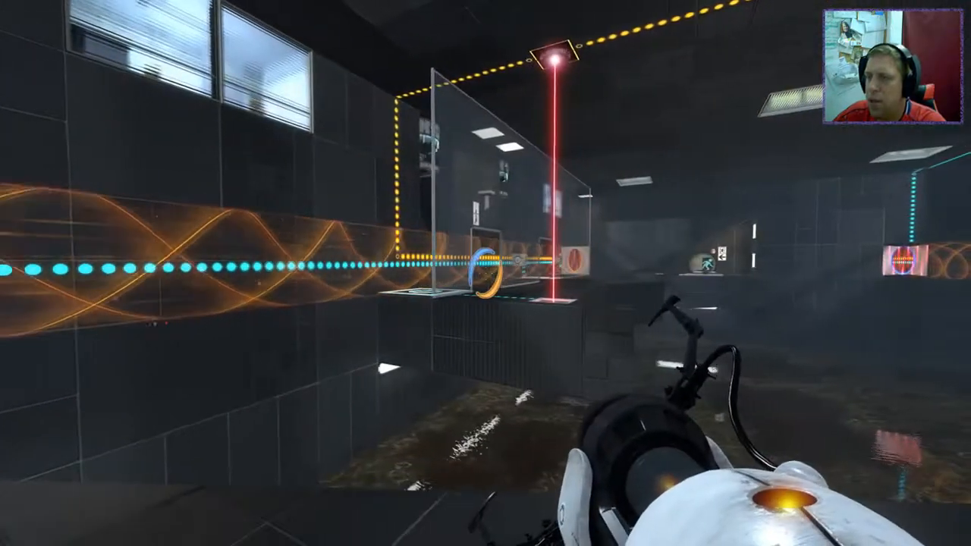
{"action": "mouse_move", "coordinate": [486, 273]}
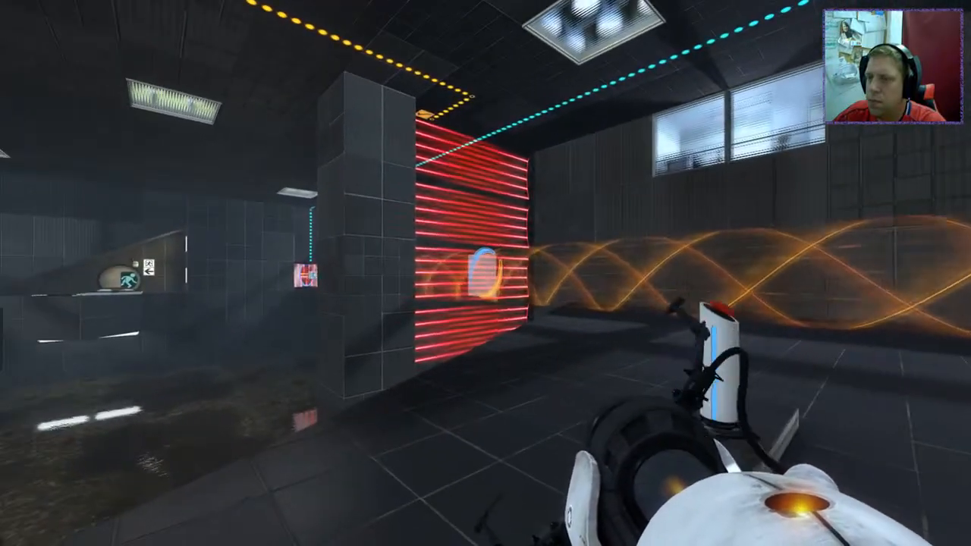
{"action": "mouse_move", "coordinate": [485, 273]}
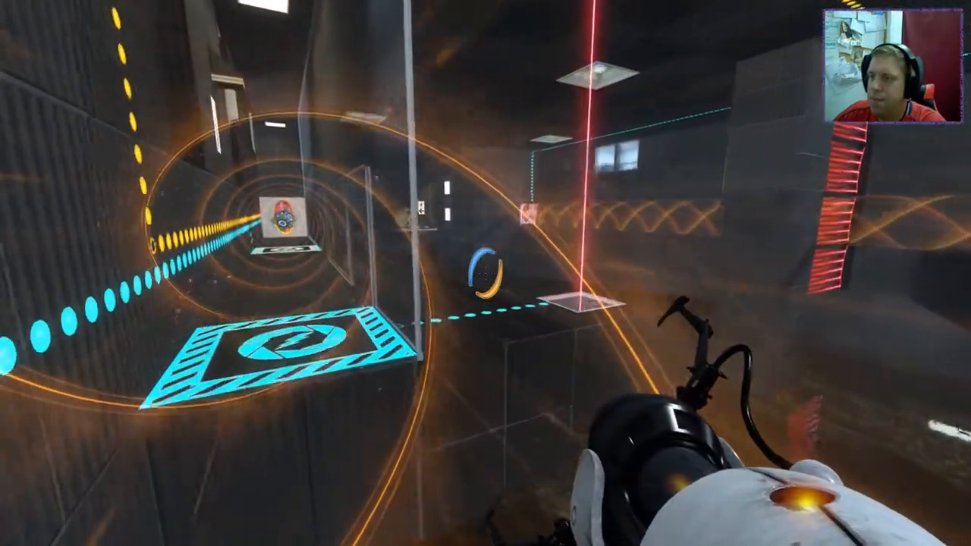
{"action": "mouse_move", "coordinate": [485, 273]}
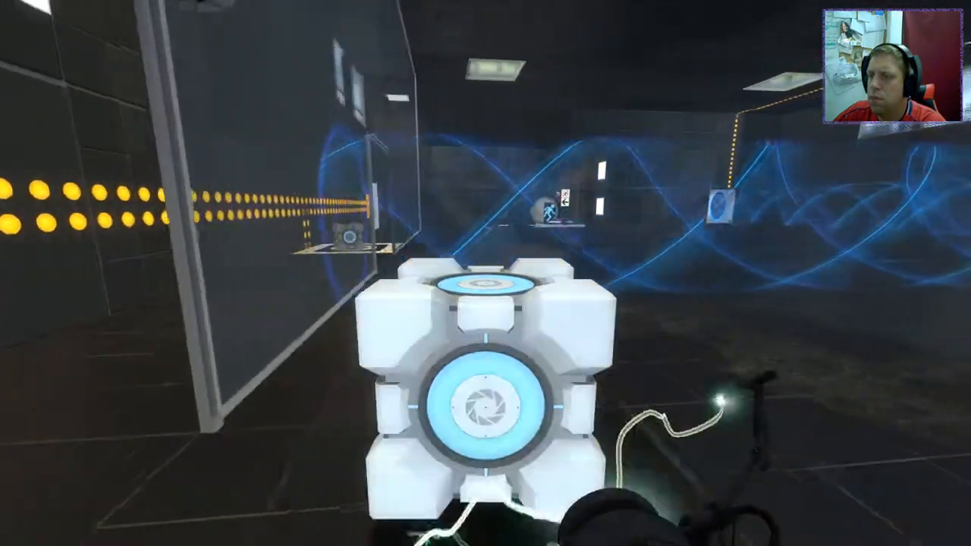
{"action": "mouse_move", "coordinate": [486, 273]}
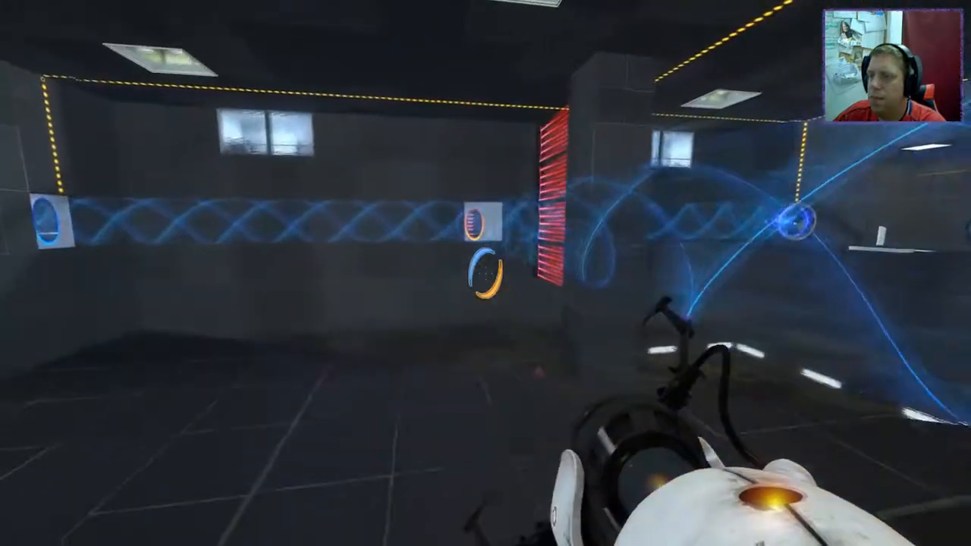
{"action": "mouse_move", "coordinate": [485, 273]}
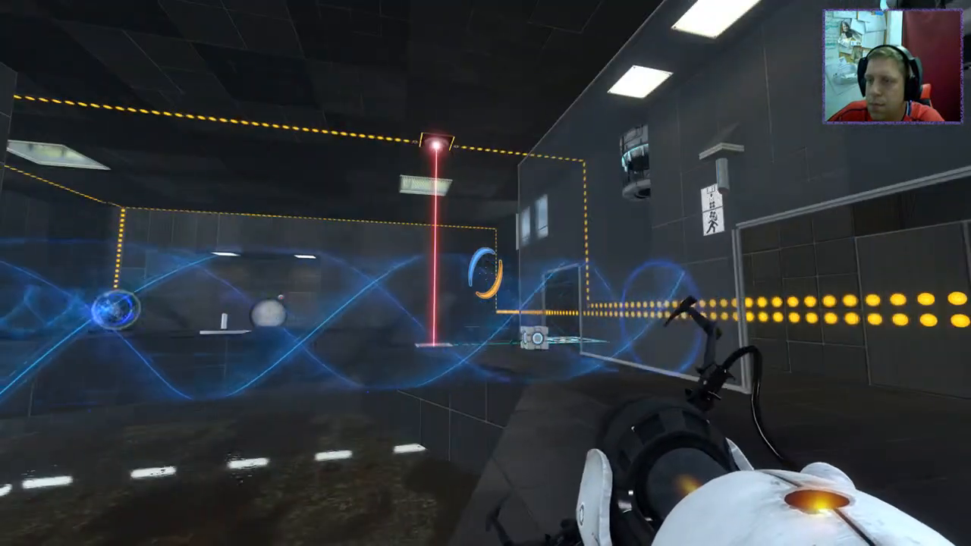
{"action": "mouse_move", "coordinate": [486, 273]}
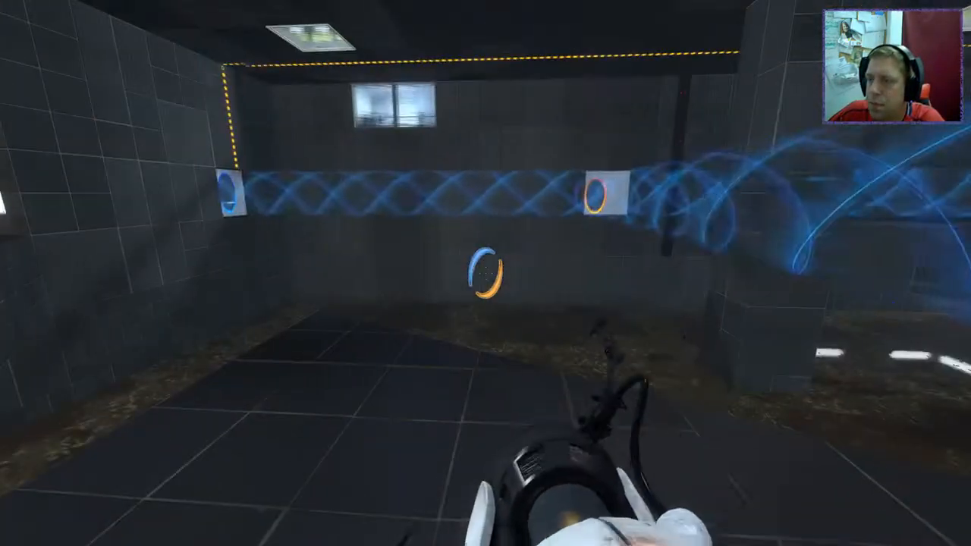
{"action": "mouse_move", "coordinate": [486, 273]}
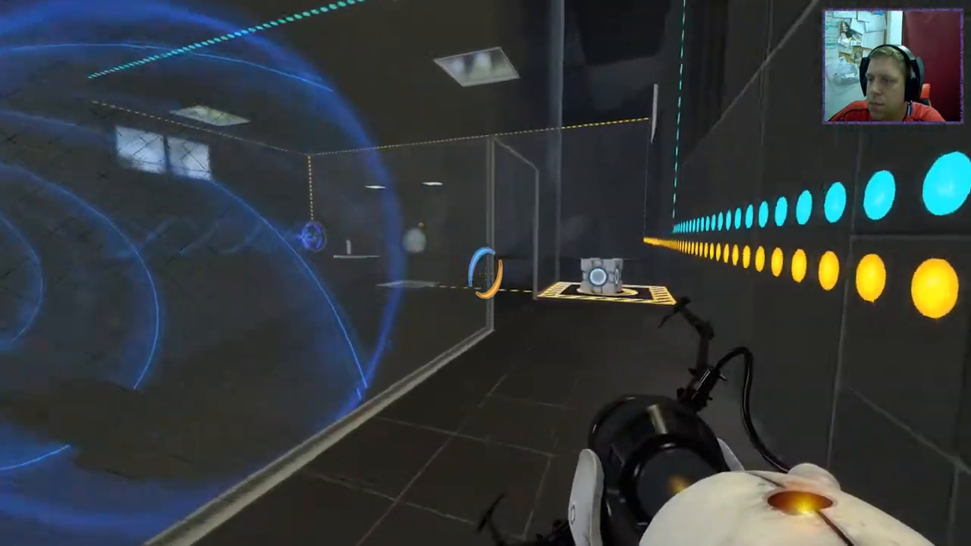
{"action": "mouse_move", "coordinate": [486, 273]}
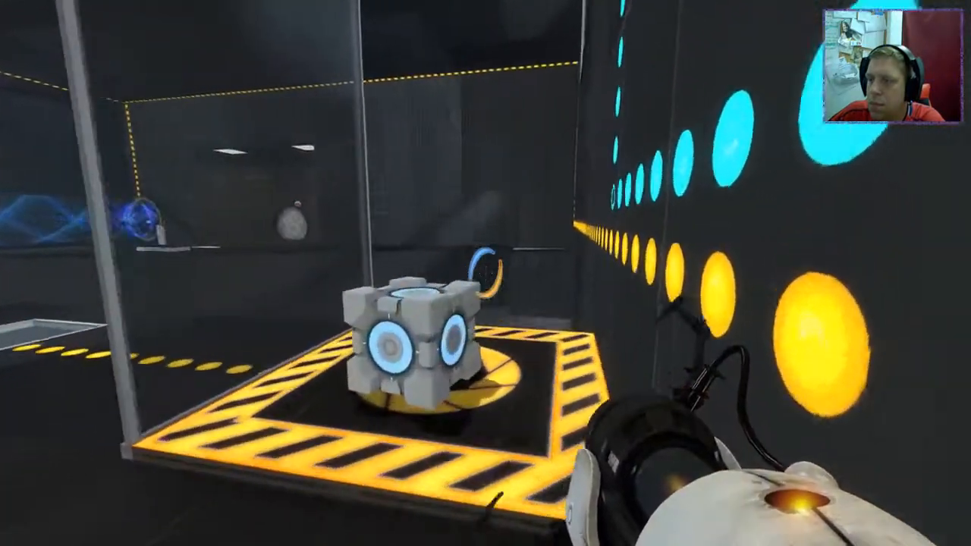
{"action": "mouse_move", "coordinate": [485, 273]}
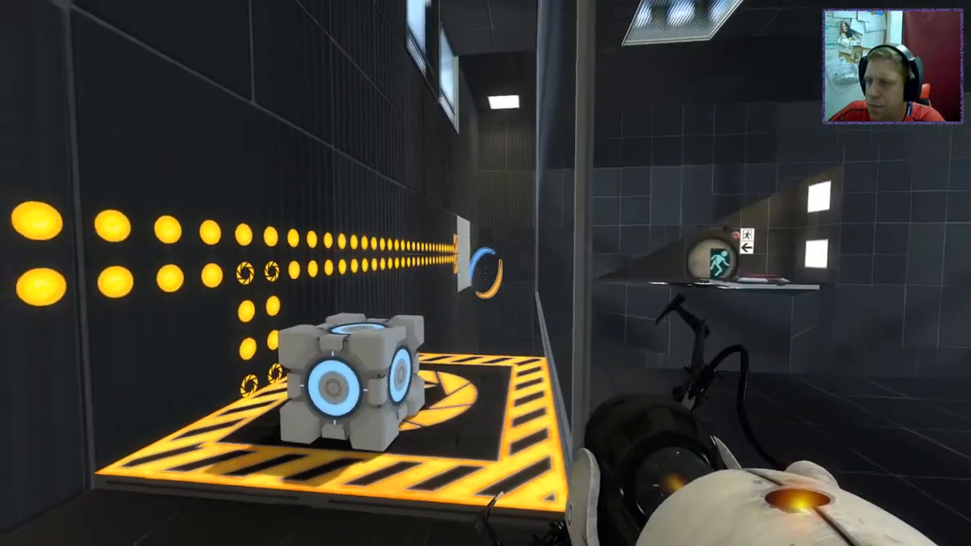
{"action": "mouse_move", "coordinate": [486, 273]}
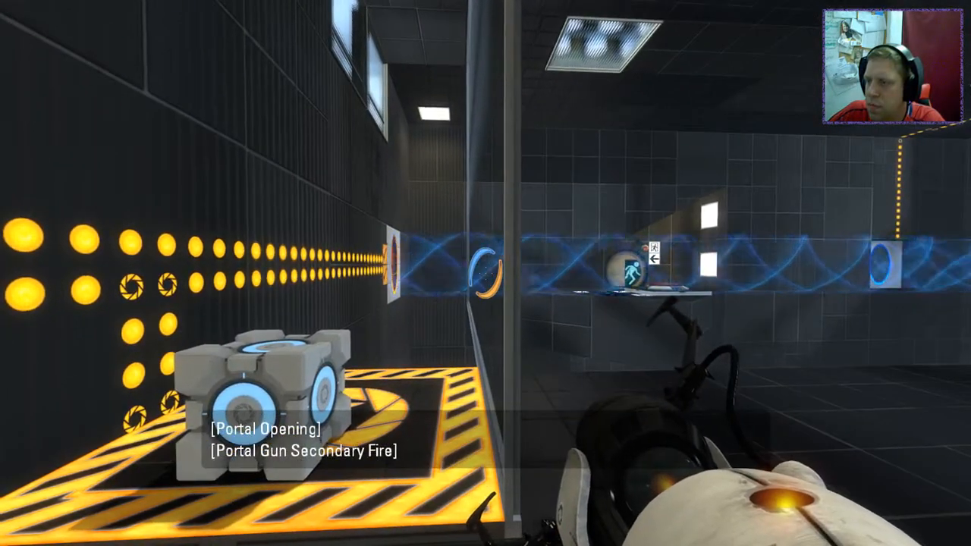
{"action": "mouse_move", "coordinate": [485, 273]}
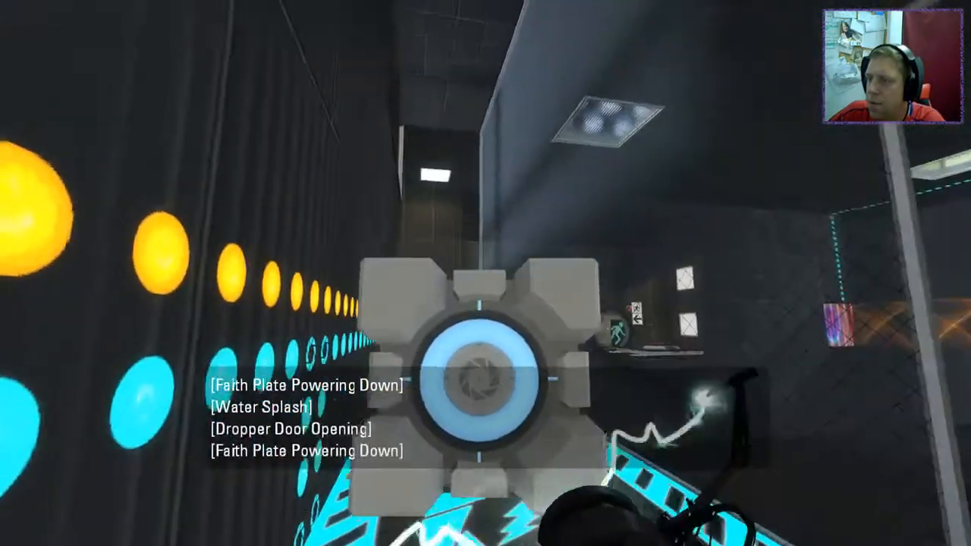
{"action": "mouse_move", "coordinate": [485, 273]}
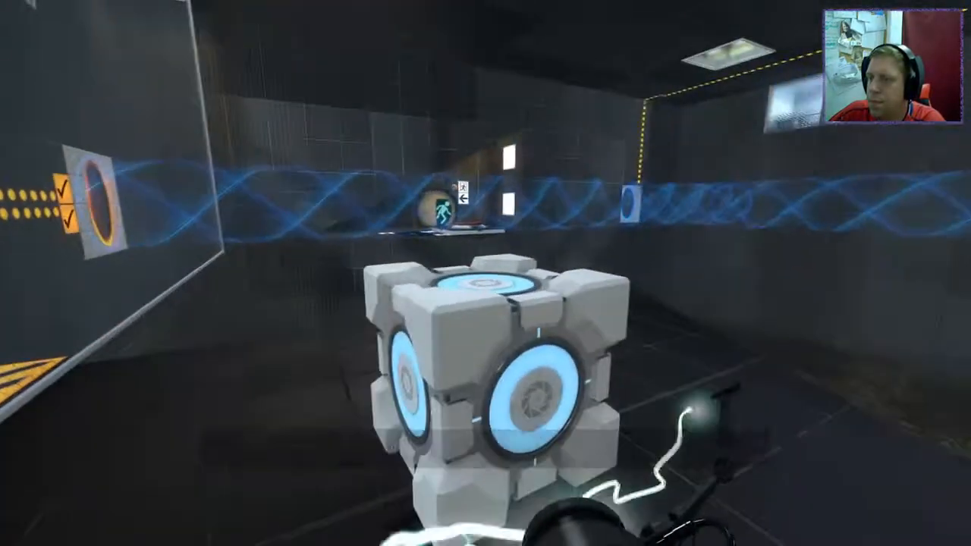
{"action": "mouse_move", "coordinate": [485, 273]}
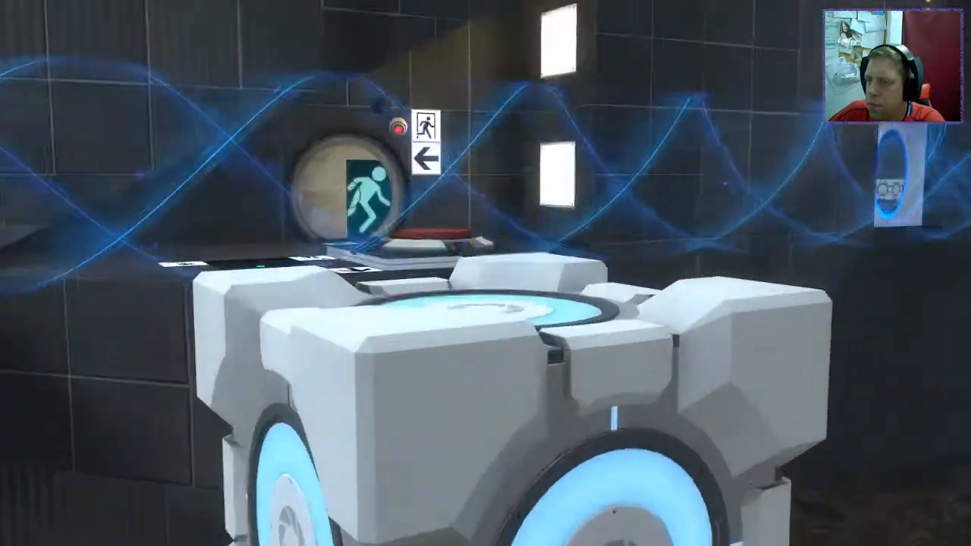
{"action": "mouse_move", "coordinate": [485, 273]}
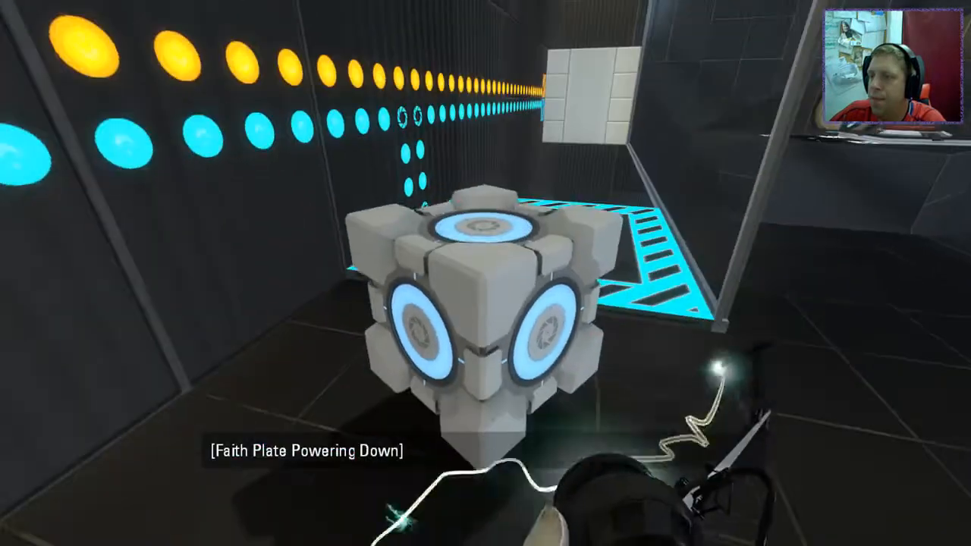
{"action": "mouse_move", "coordinate": [486, 273]}
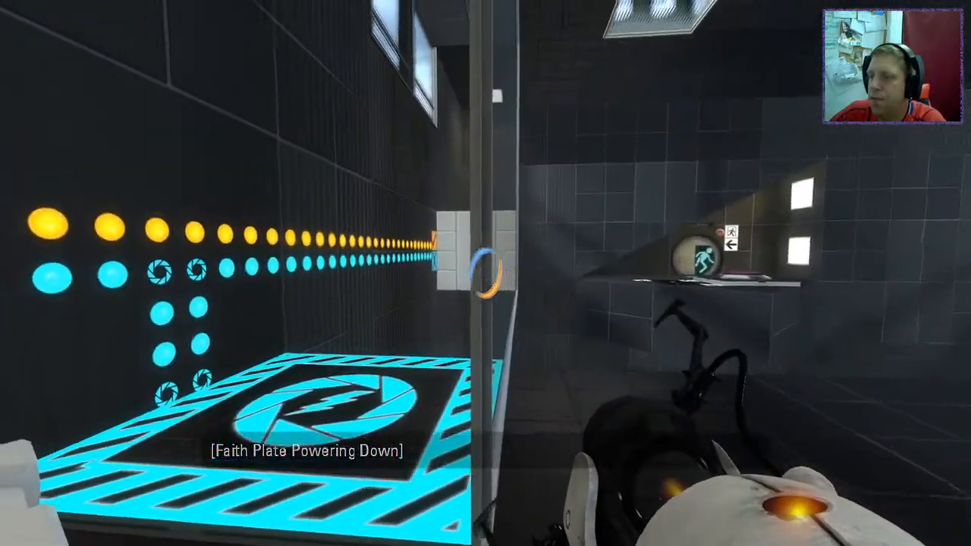
Route the orange excursion funnel across the goo and drop a fresh cube
{"action": "left_click", "coordinate": [485, 273]}
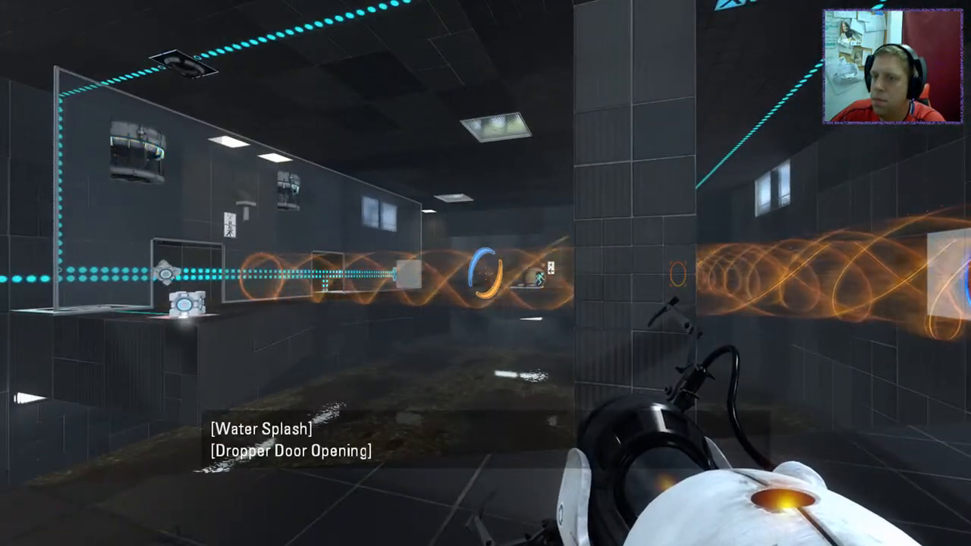
{"action": "mouse_move", "coordinate": [485, 274]}
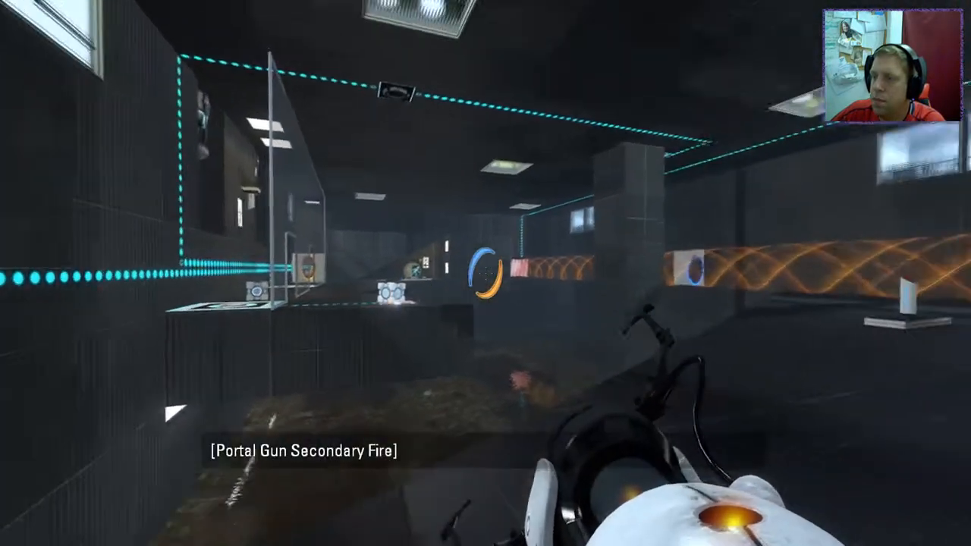
Reverse the tractor beam polarity to blue at the pedestal button
{"action": "left_click", "coordinate": [485, 273]}
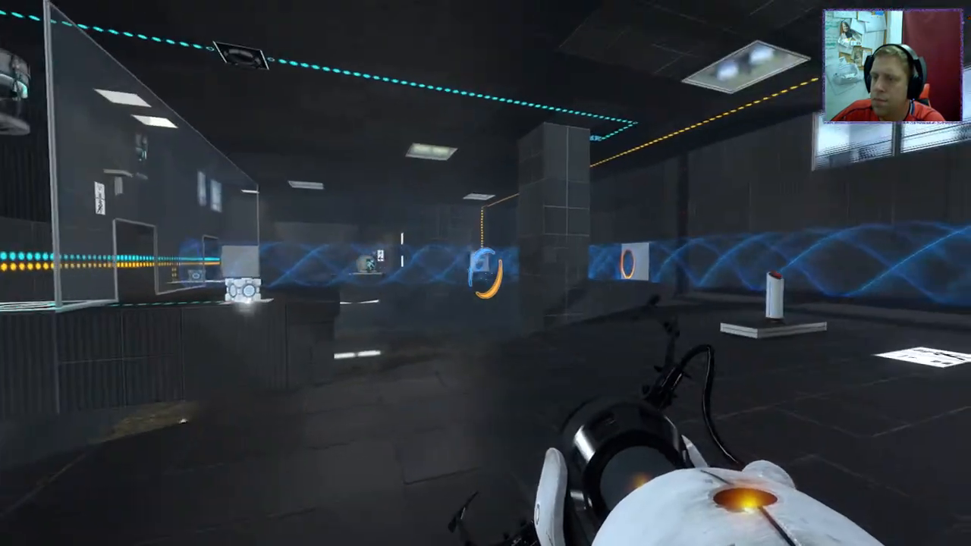
{"action": "mouse_move", "coordinate": [485, 273]}
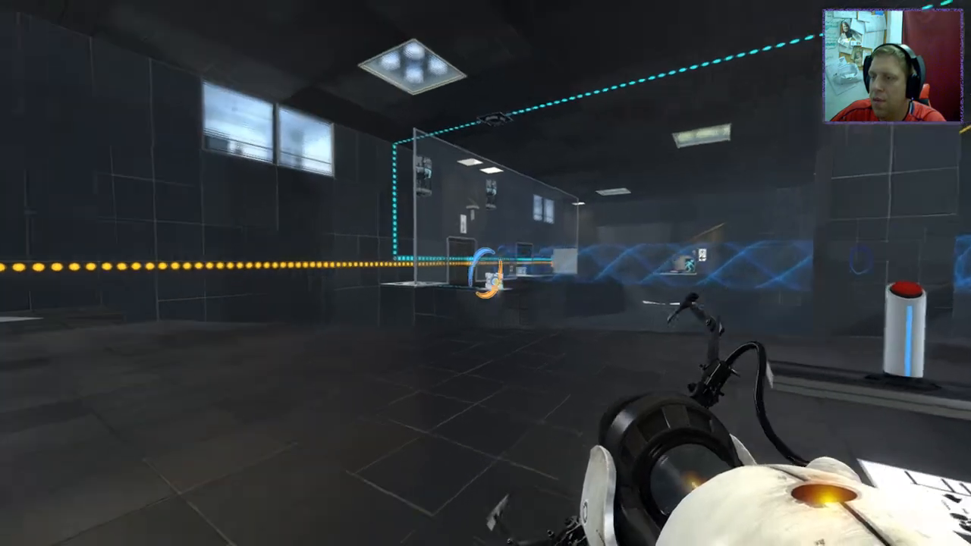
{"action": "mouse_move", "coordinate": [485, 273]}
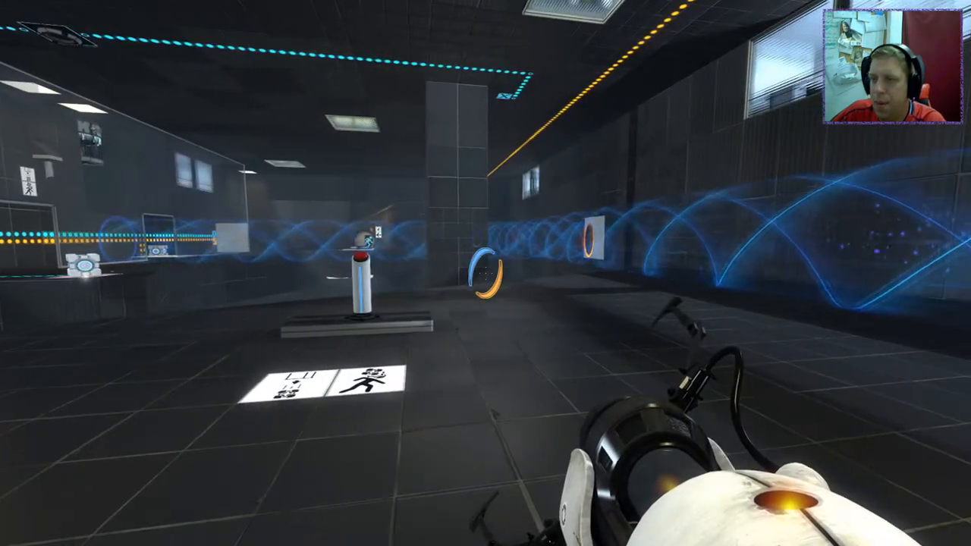
{"action": "mouse_move", "coordinate": [486, 273]}
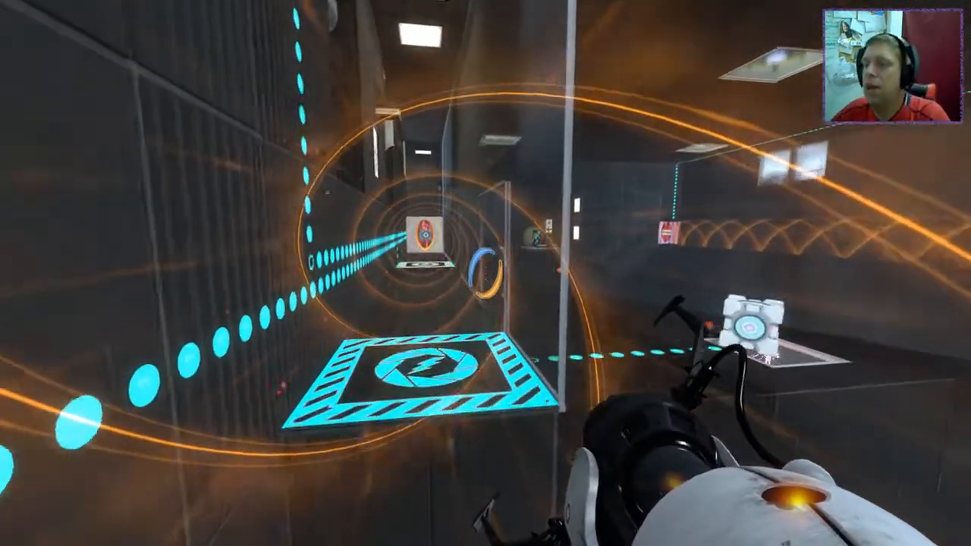
{"action": "mouse_move", "coordinate": [486, 273]}
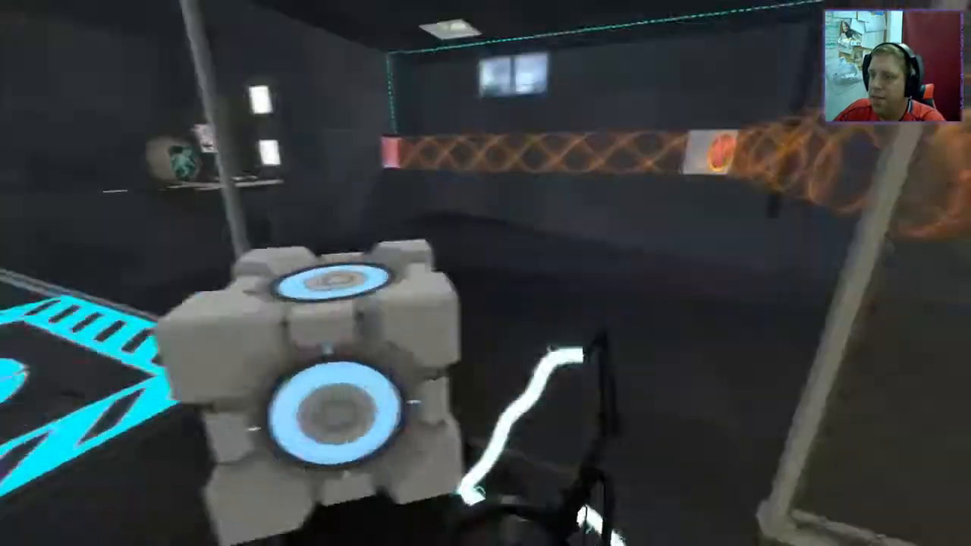
{"action": "mouse_move", "coordinate": [485, 273]}
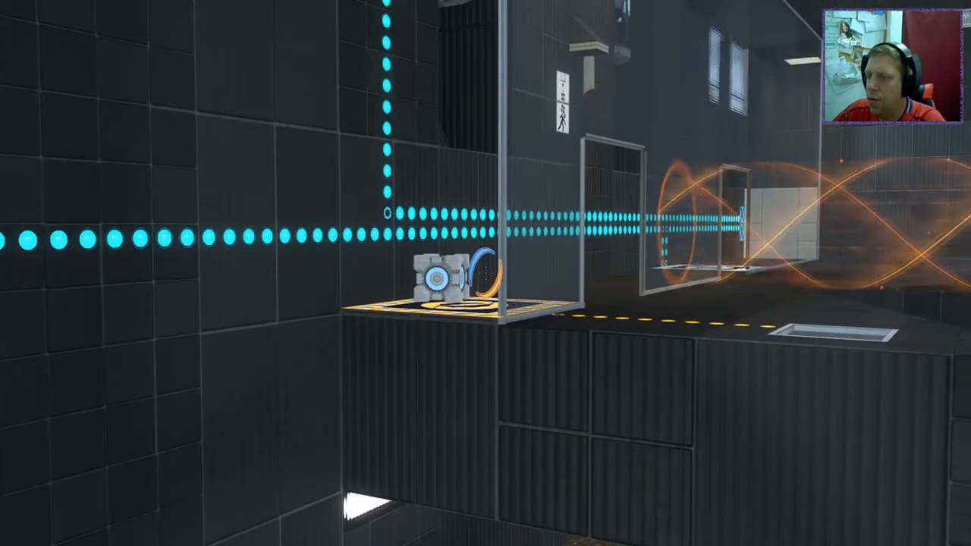
{"action": "mouse_move", "coordinate": [485, 273]}
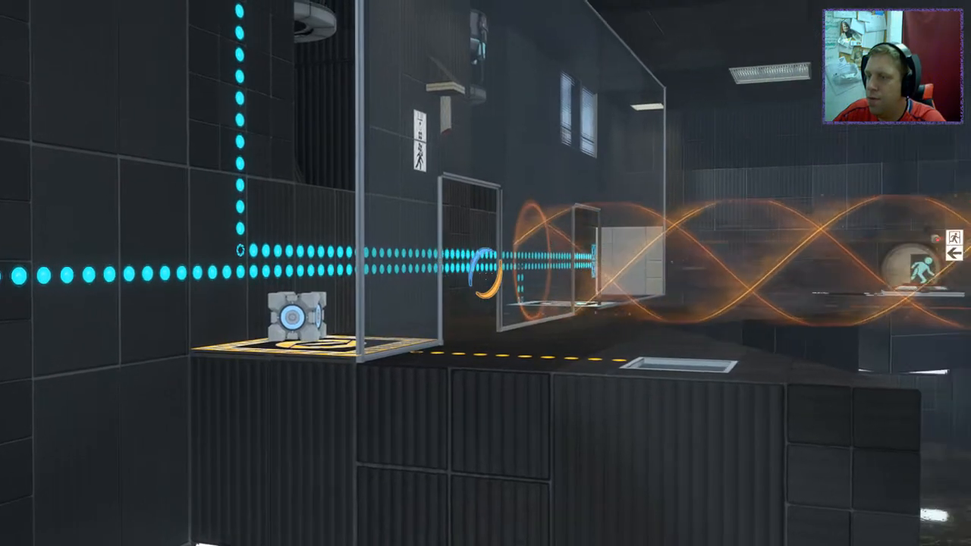
{"action": "mouse_move", "coordinate": [485, 273]}
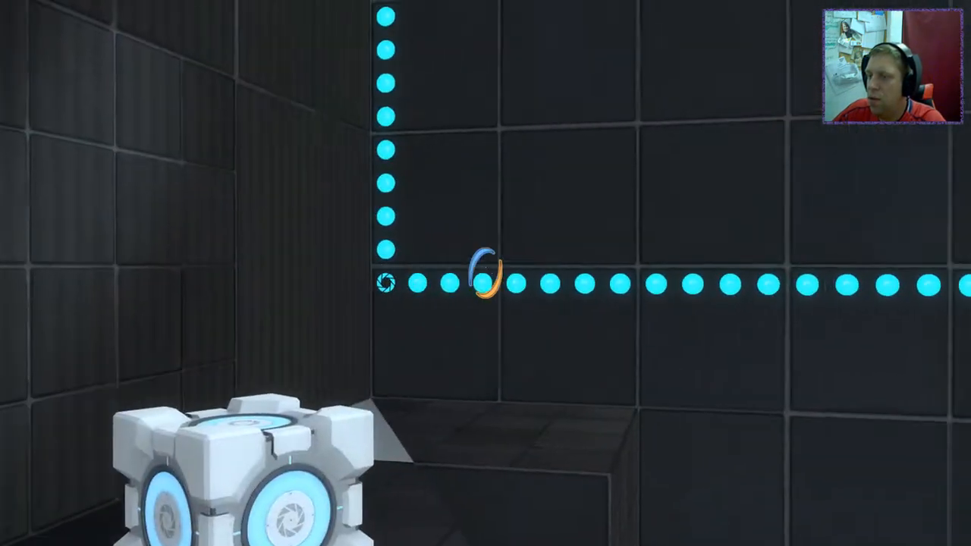
{"action": "mouse_move", "coordinate": [485, 273]}
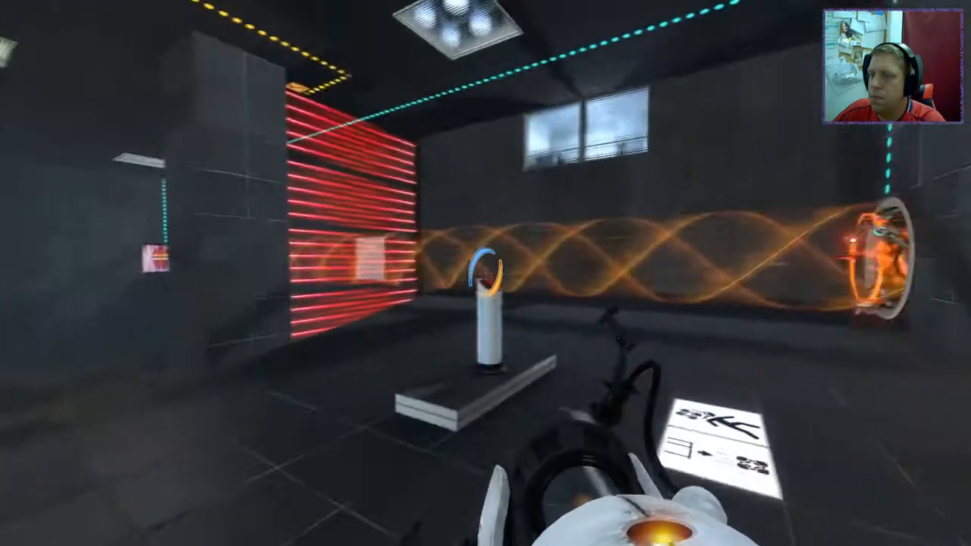
Disable the laser field and ride the blue funnel across the goo
{"action": "left_click", "coordinate": [486, 273]}
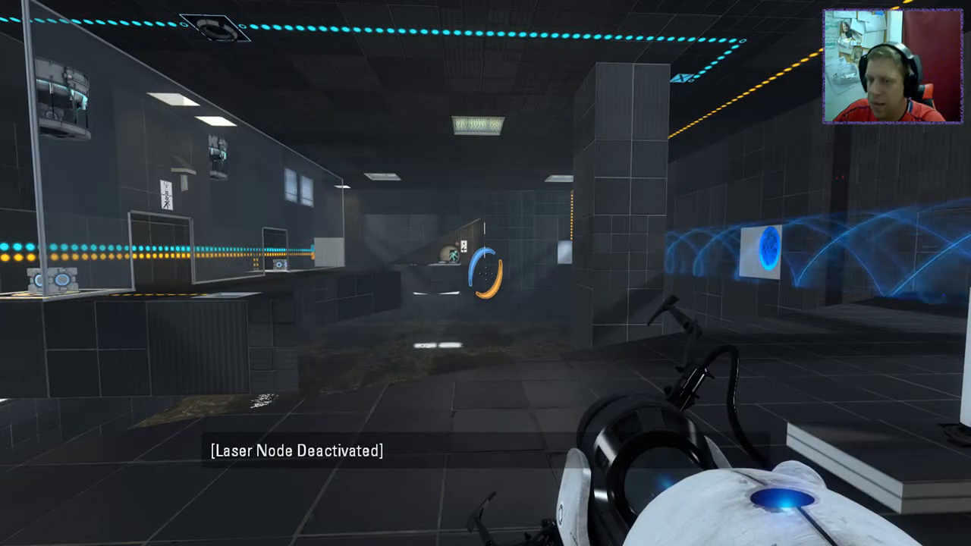
{"action": "mouse_move", "coordinate": [486, 273]}
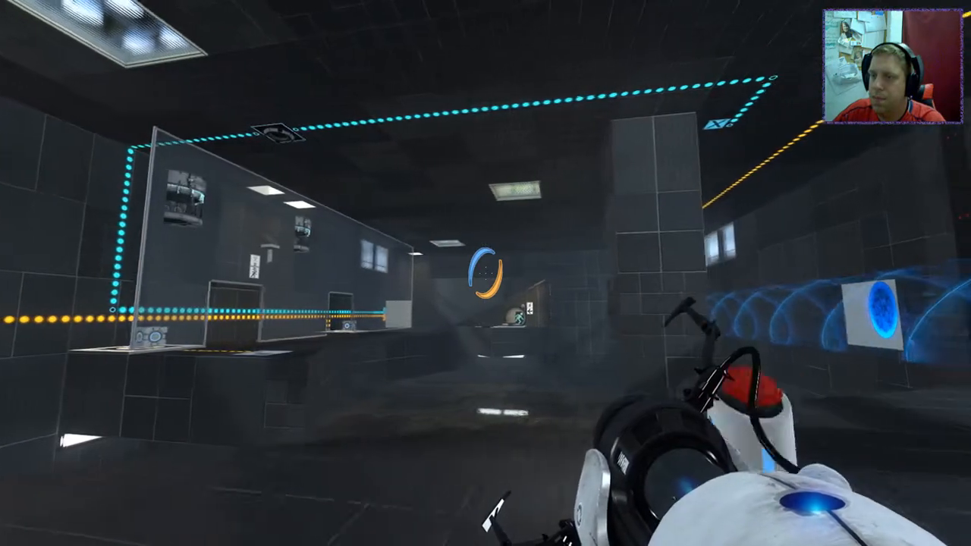
{"action": "mouse_move", "coordinate": [485, 273]}
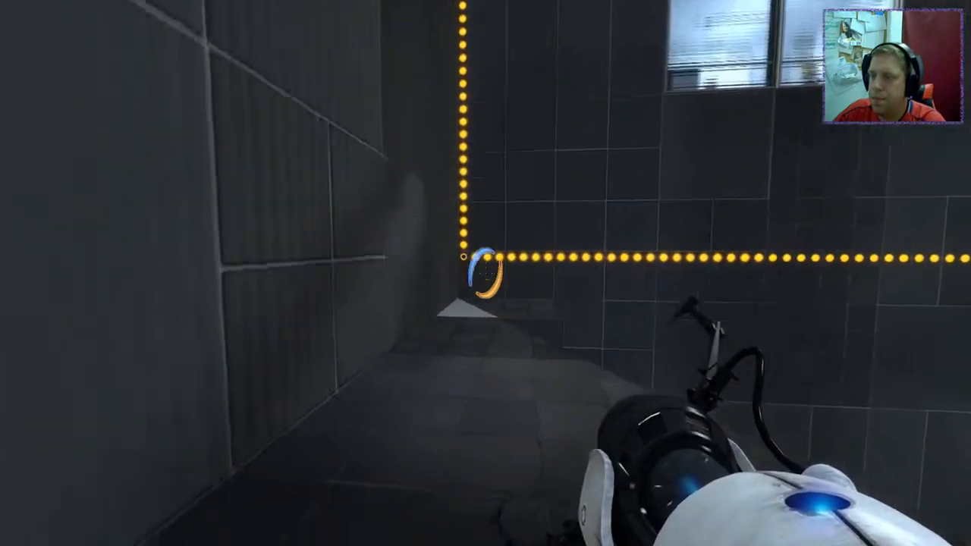
{"action": "mouse_move", "coordinate": [485, 273]}
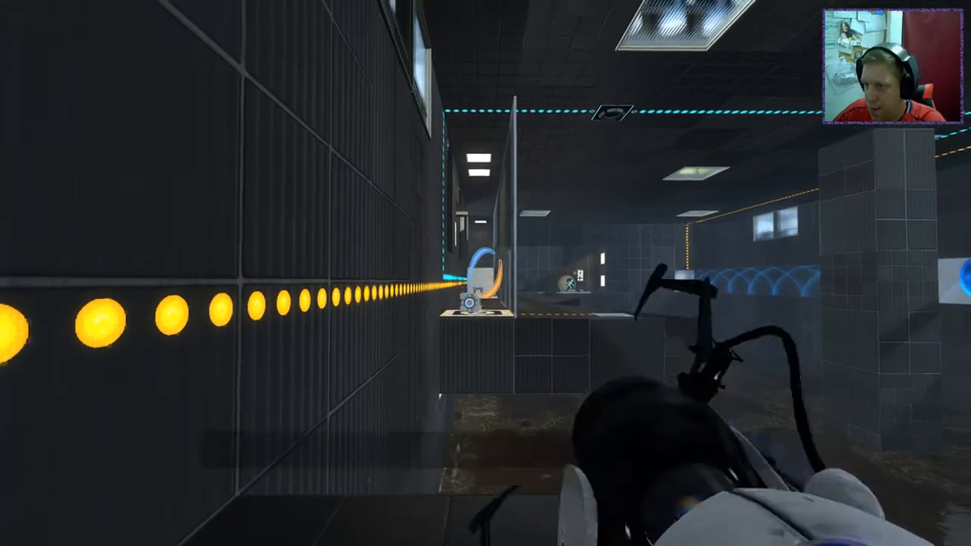
{"action": "mouse_move", "coordinate": [485, 273]}
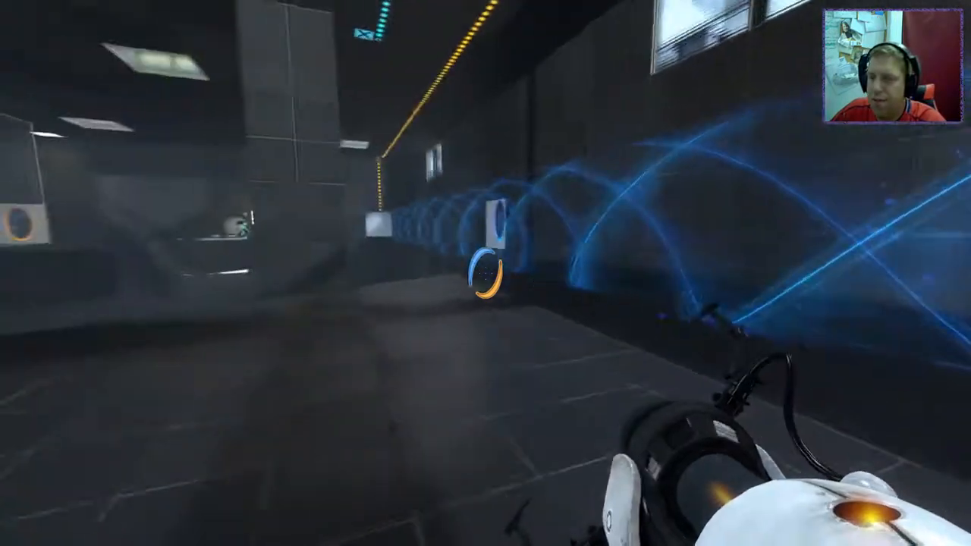
{"action": "mouse_move", "coordinate": [486, 273]}
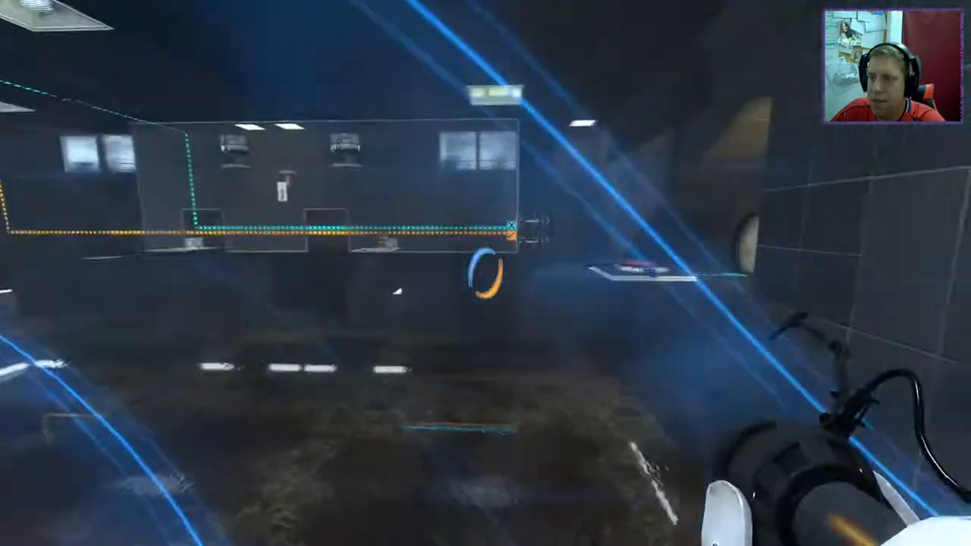
Place the cube on the exit button and view the Reversal of Fortune Workshop page
{"action": "left_click", "coordinate": [485, 273]}
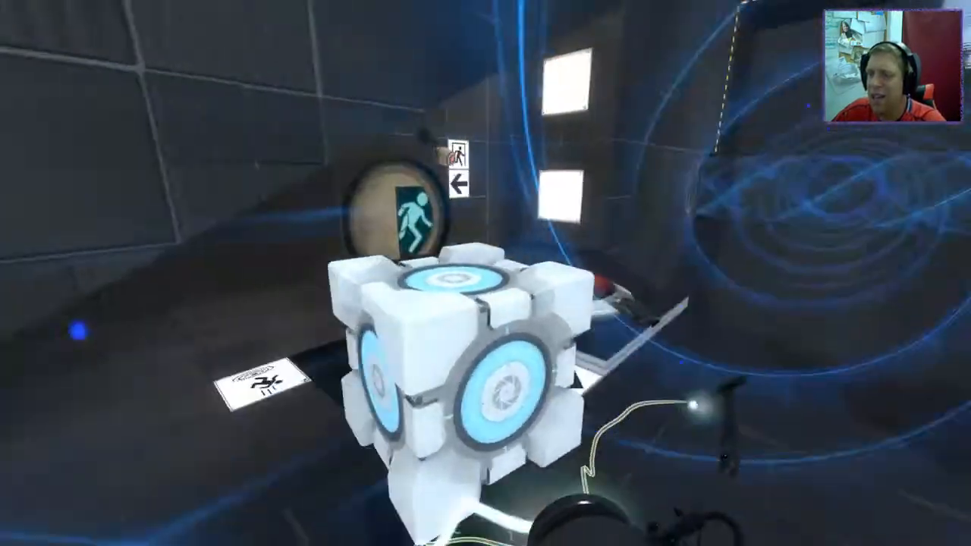
{"action": "mouse_move", "coordinate": [485, 273]}
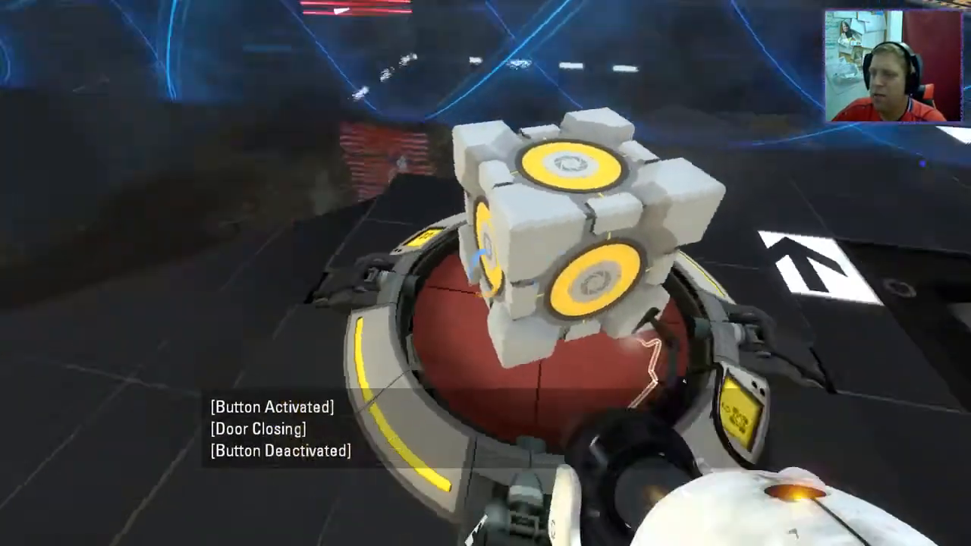
{"action": "key", "text": "Escape"}
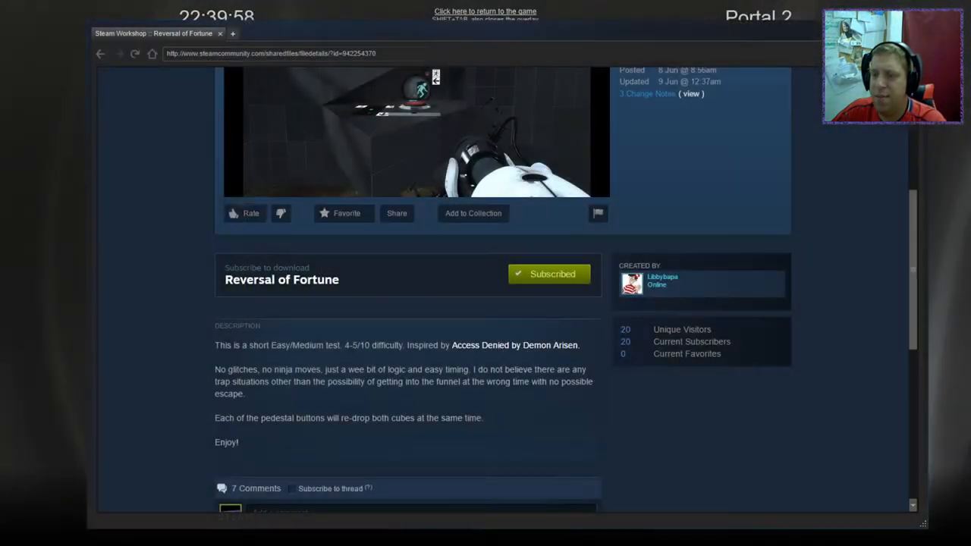
{"action": "scroll", "scroll_direction": "up", "scroll_amount": 3}
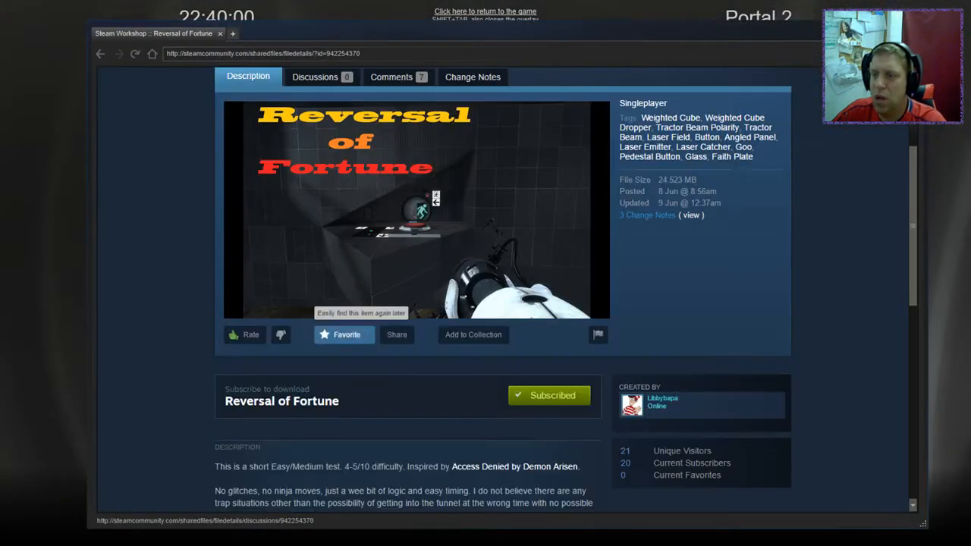